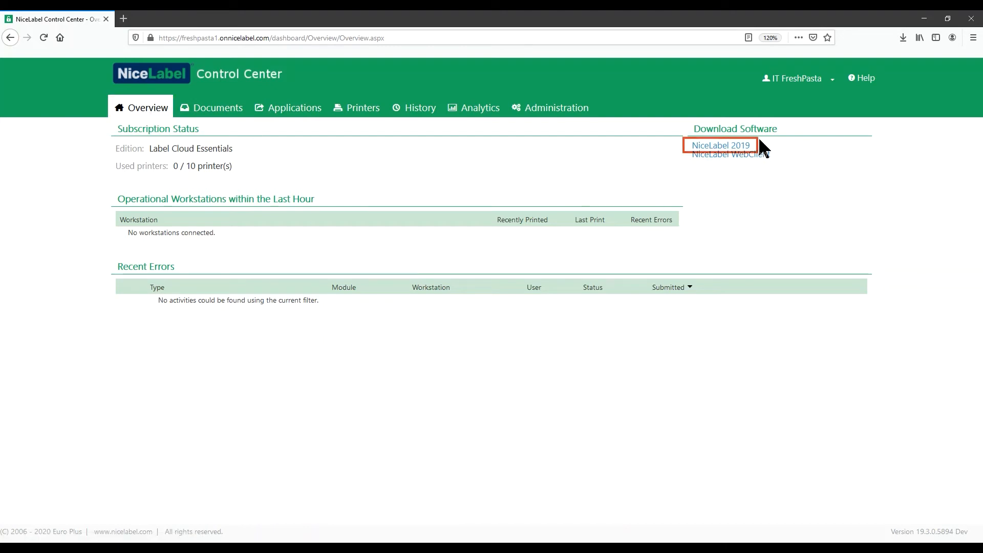
{"action": "mouse_move", "coordinate": [779, 151]}
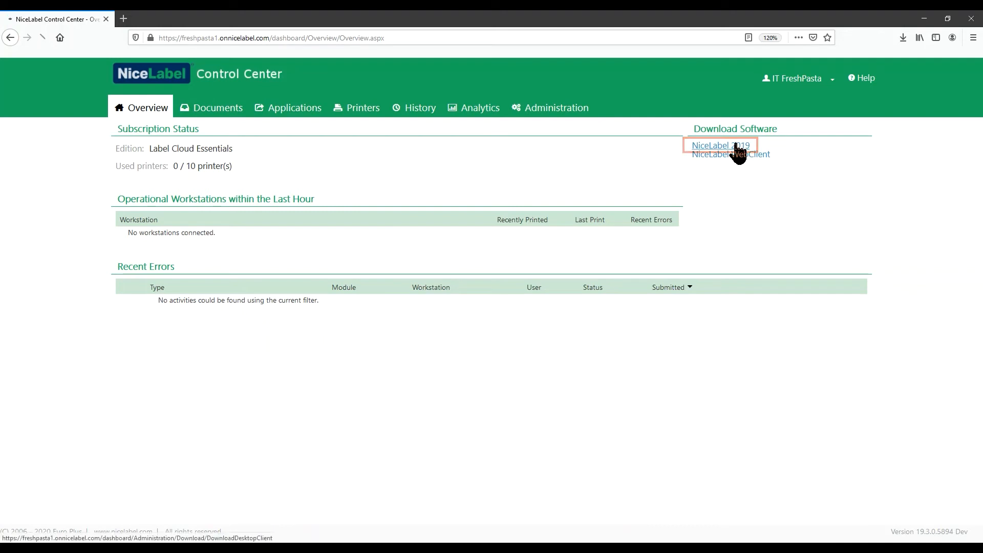
Download the NiceLabel 2019 installer from Download Software, save it and launch it.
{"action": "left_click", "coordinate": [720, 144]}
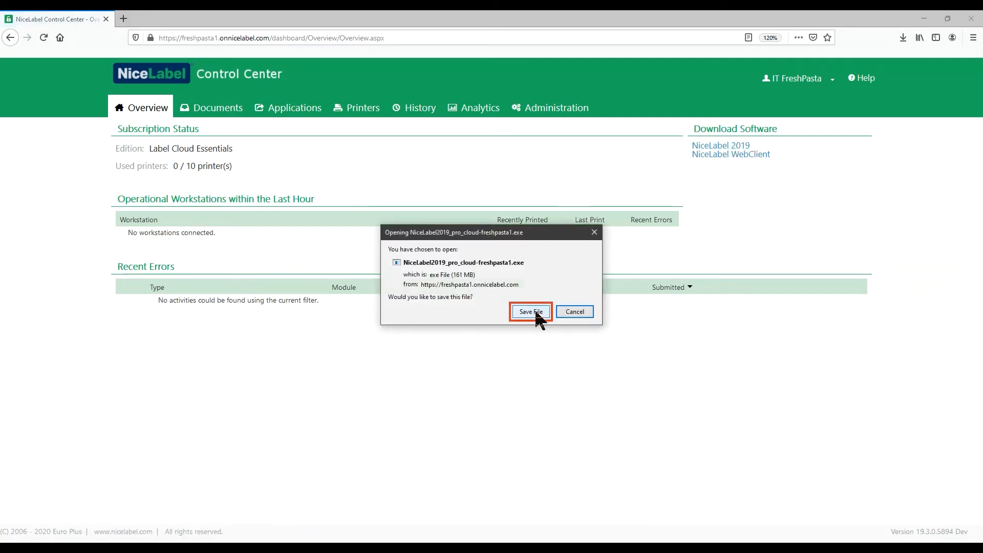
{"action": "left_click", "coordinate": [529, 311]}
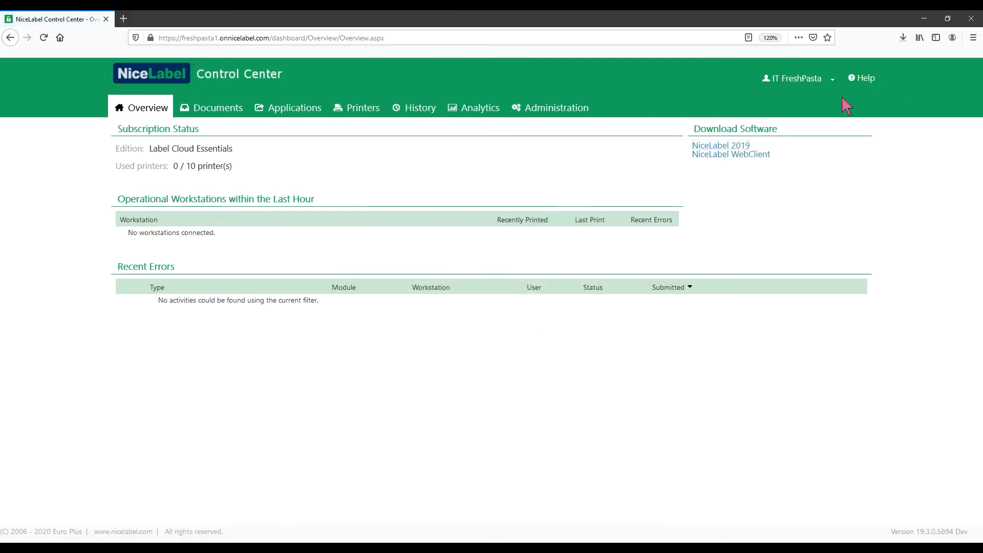
{"action": "left_click", "coordinate": [720, 145]}
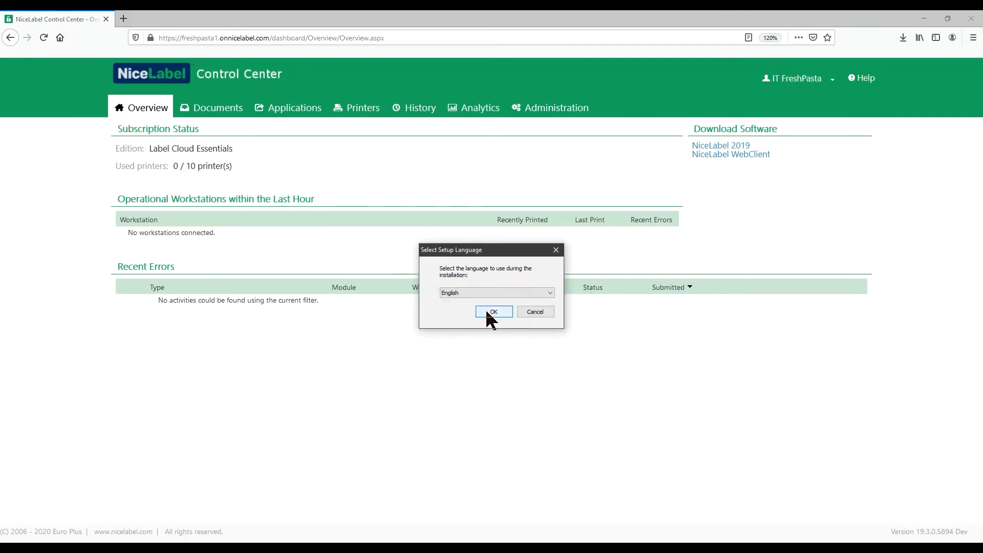
Run the NiceLabel 2019 Setup in English and continue past the welcome page.
{"action": "left_click", "coordinate": [493, 312]}
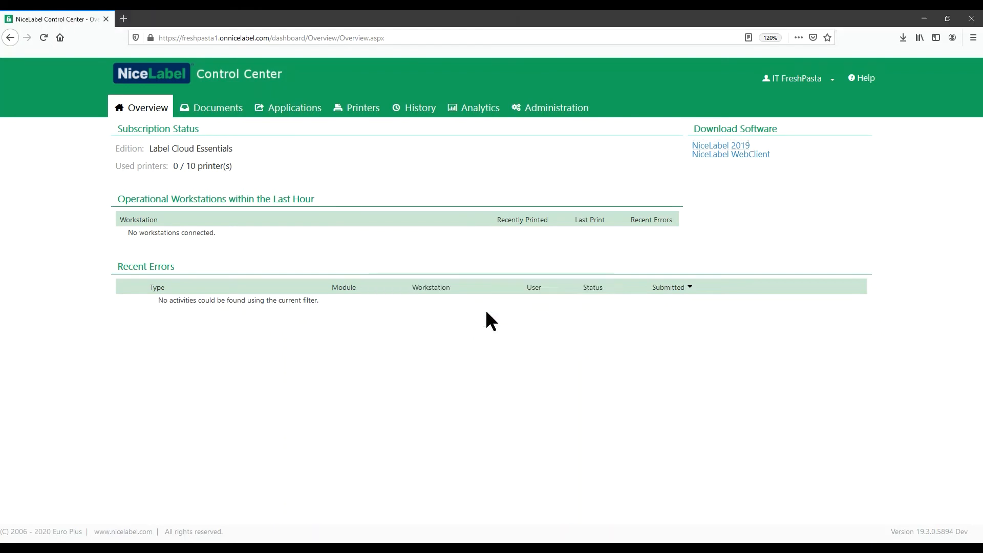
{"action": "left_click", "coordinate": [720, 145]}
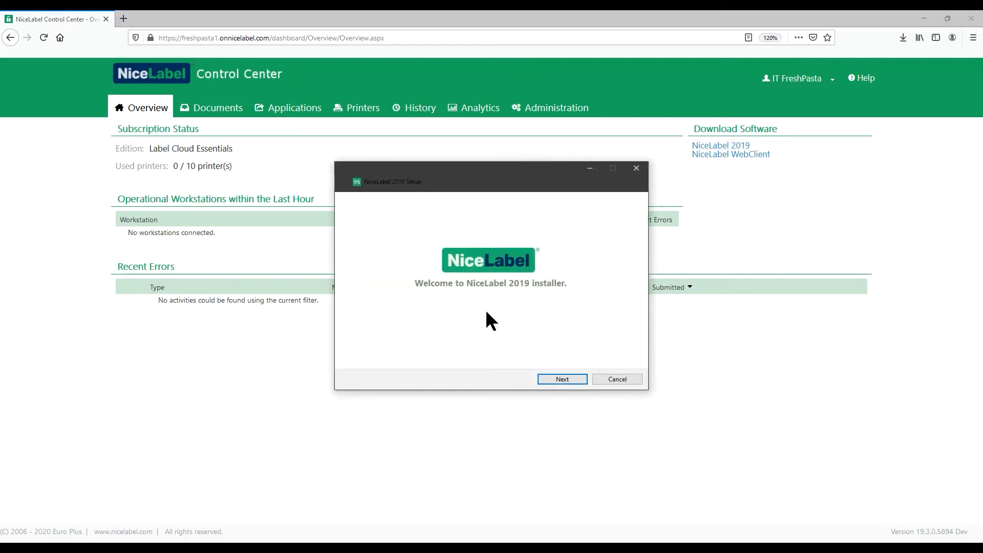
{"action": "left_click", "coordinate": [562, 379]}
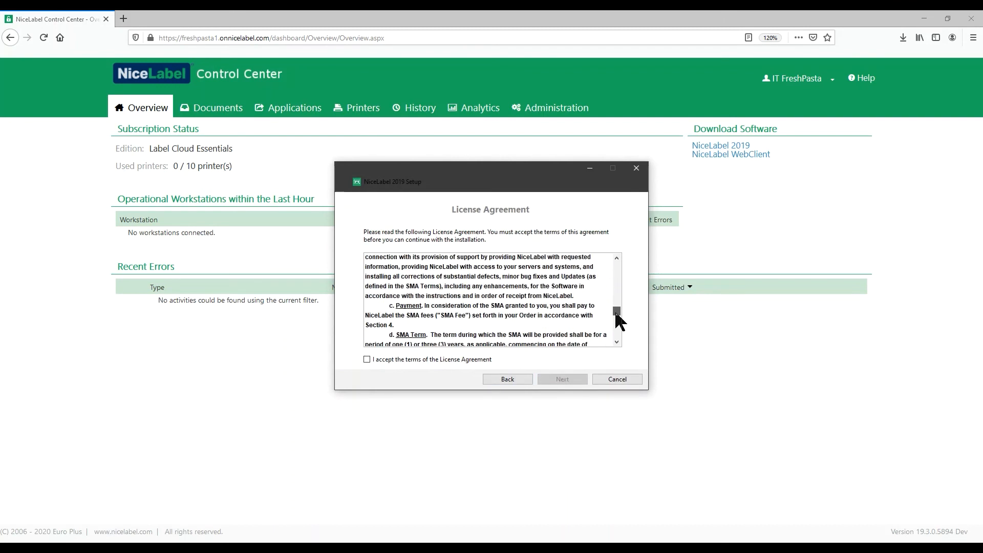
Accept the license agreement terms and continue to the module selection page.
{"action": "scroll", "scroll_direction": "down", "scroll_amount": 3}
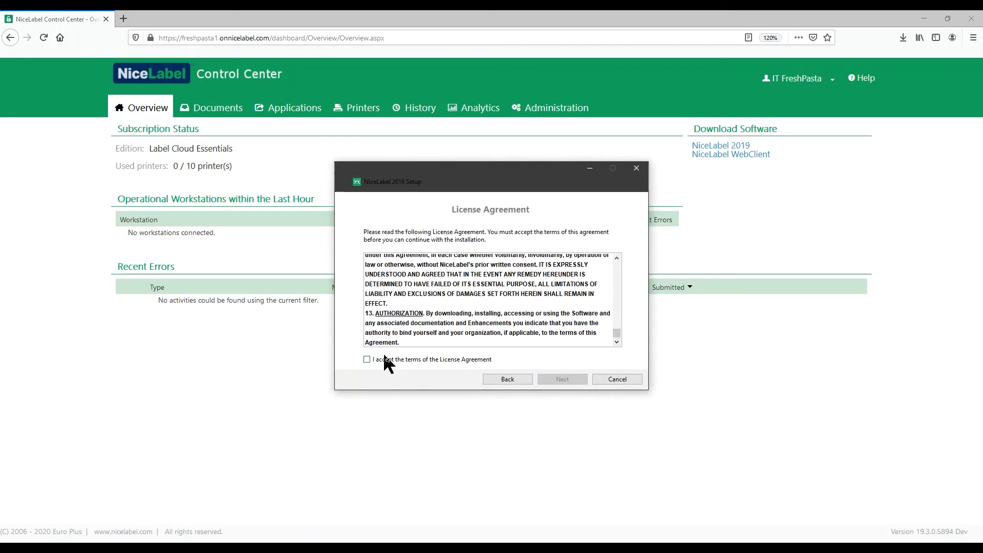
{"action": "left_click", "coordinate": [367, 360]}
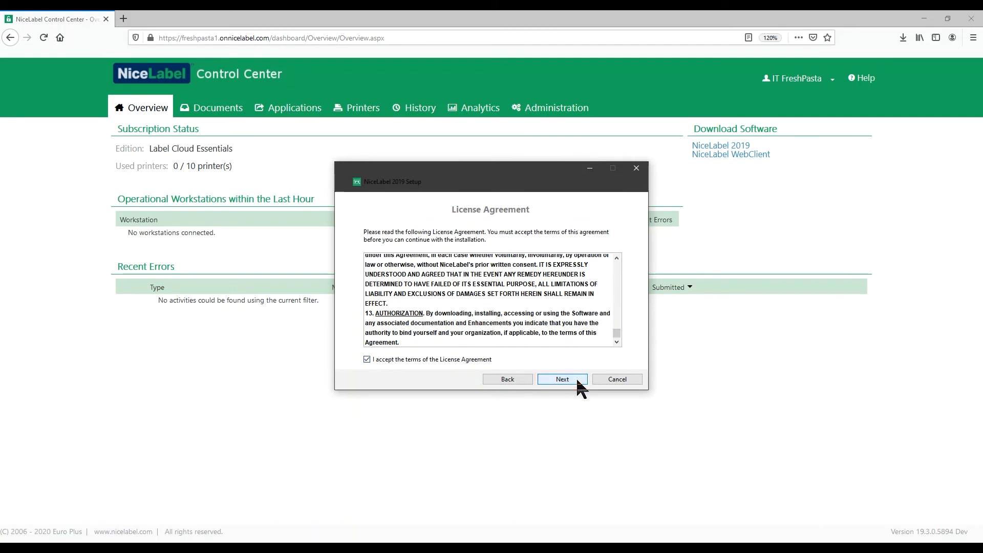
{"action": "left_click", "coordinate": [561, 379]}
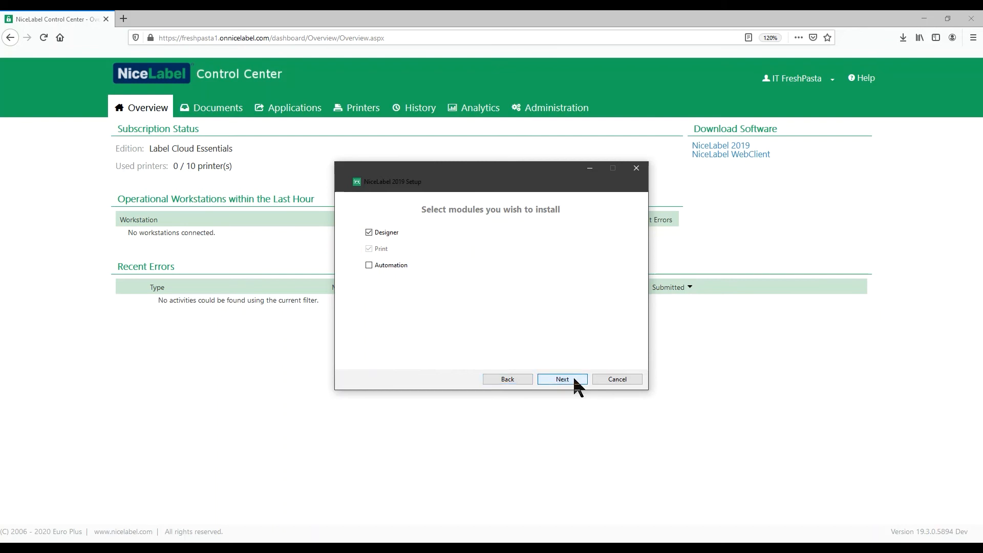
Install with Designer and Print modules and default path, then close the finished setup.
{"action": "left_click", "coordinate": [561, 379]}
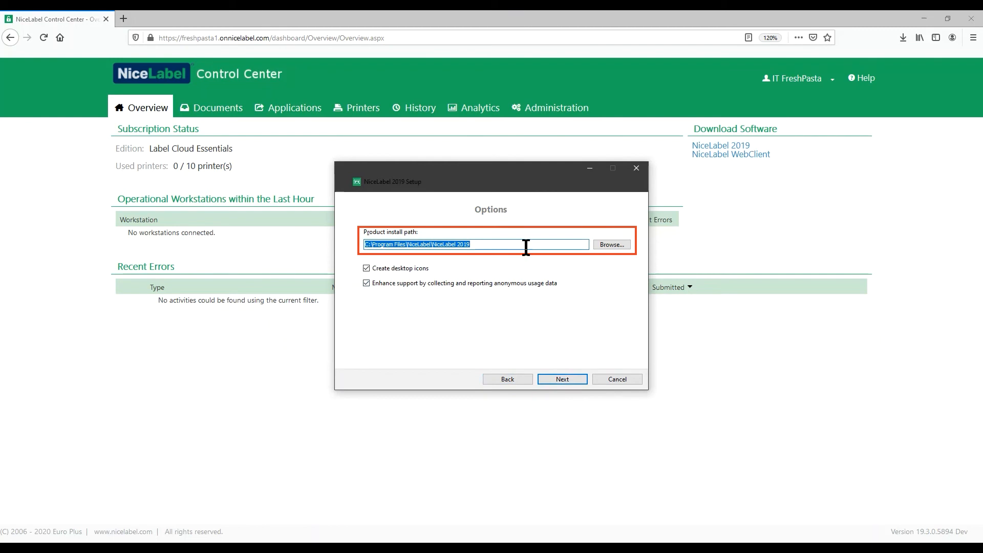
{"action": "left_click", "coordinate": [561, 379]}
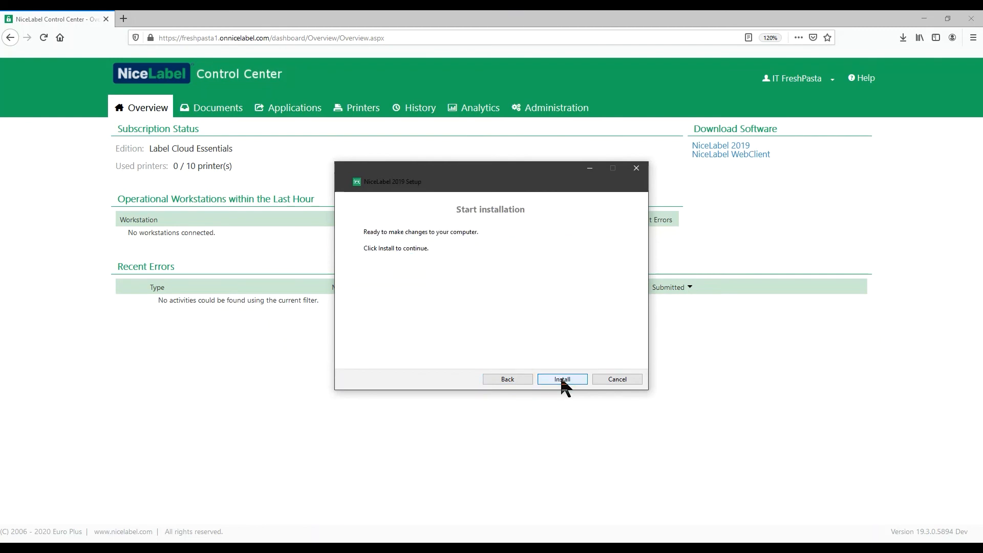
{"action": "left_click", "coordinate": [561, 379]}
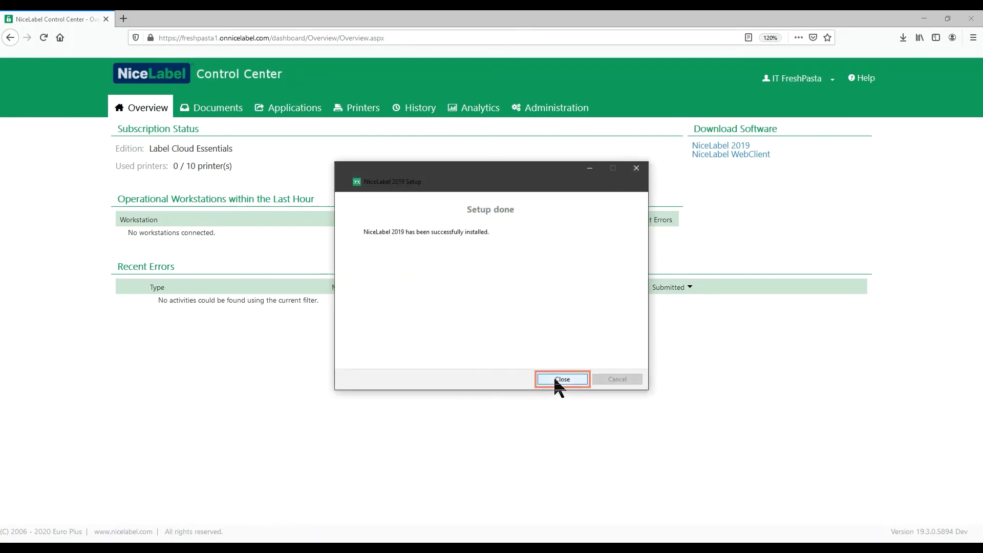
{"action": "left_click", "coordinate": [561, 379]}
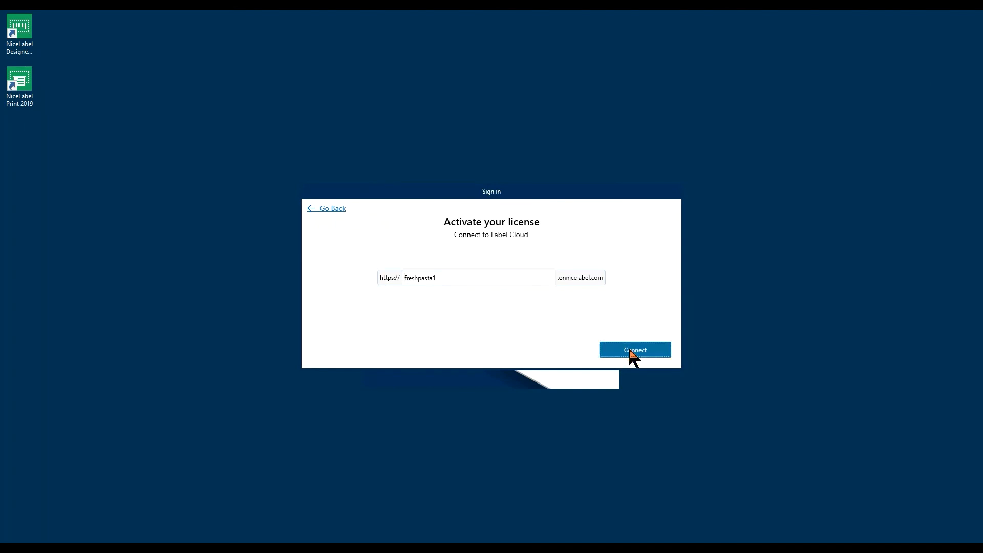
Activate the license by signing in to Label Cloud with the Google account and confirm Activation Complete.
{"action": "left_click", "coordinate": [634, 351]}
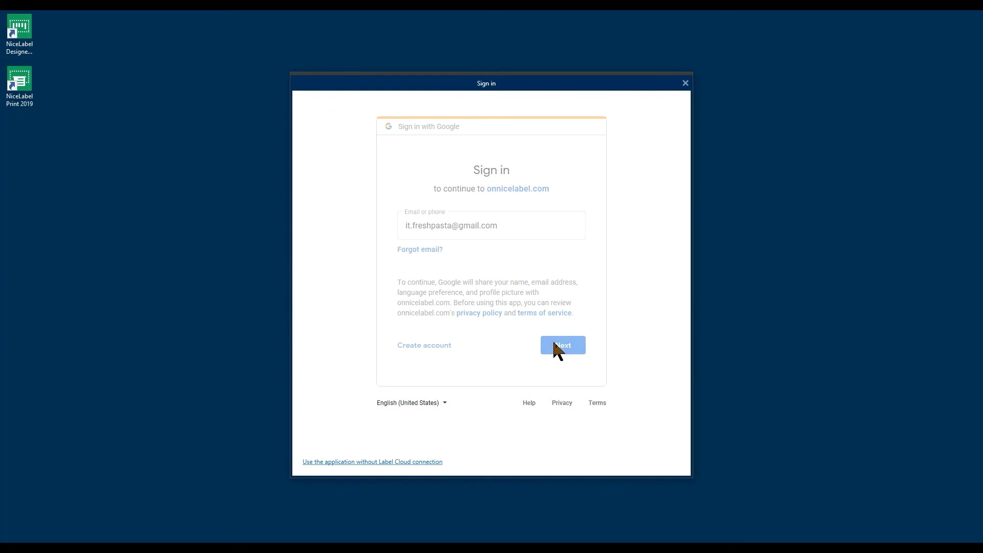
{"action": "left_click", "coordinate": [562, 345]}
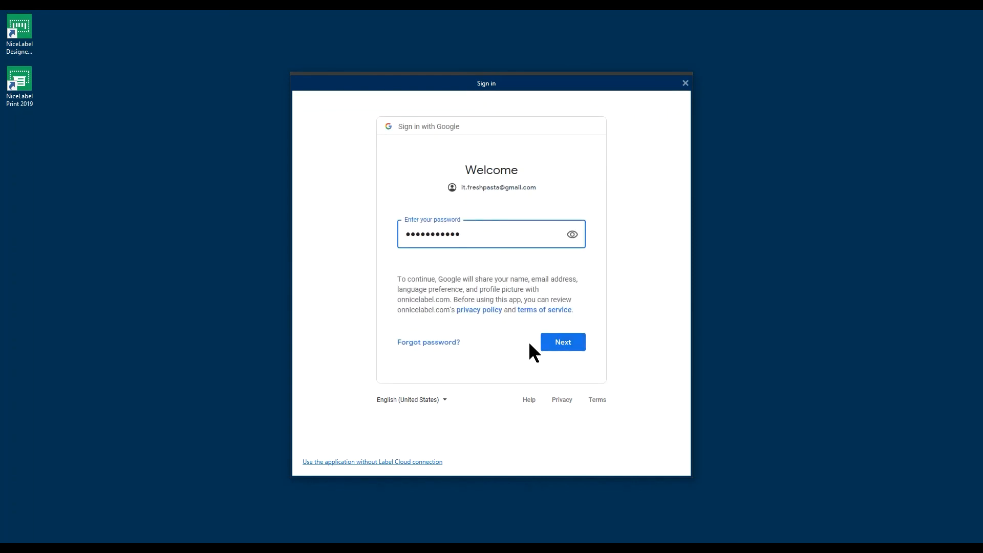
{"action": "left_click", "coordinate": [562, 343]}
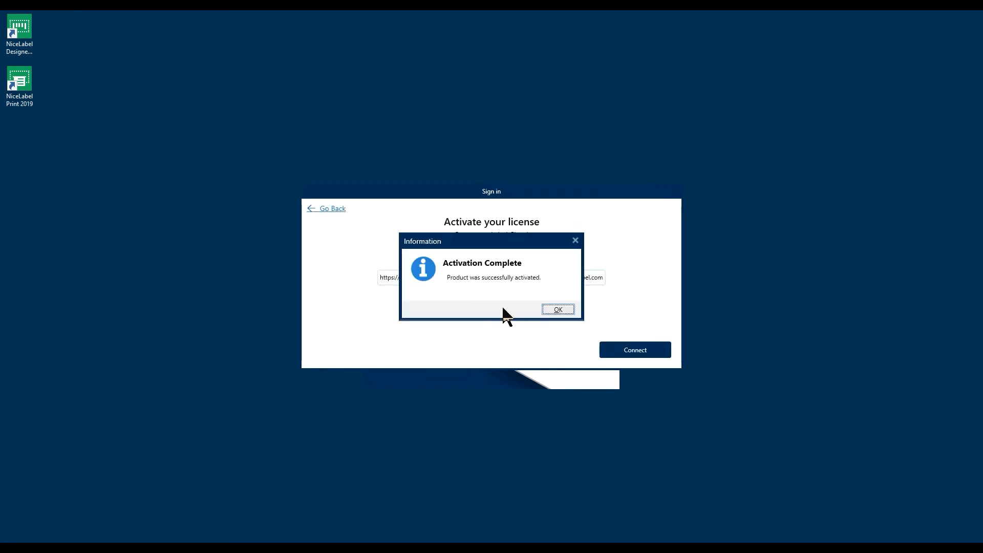
{"action": "mouse_move", "coordinate": [551, 308]}
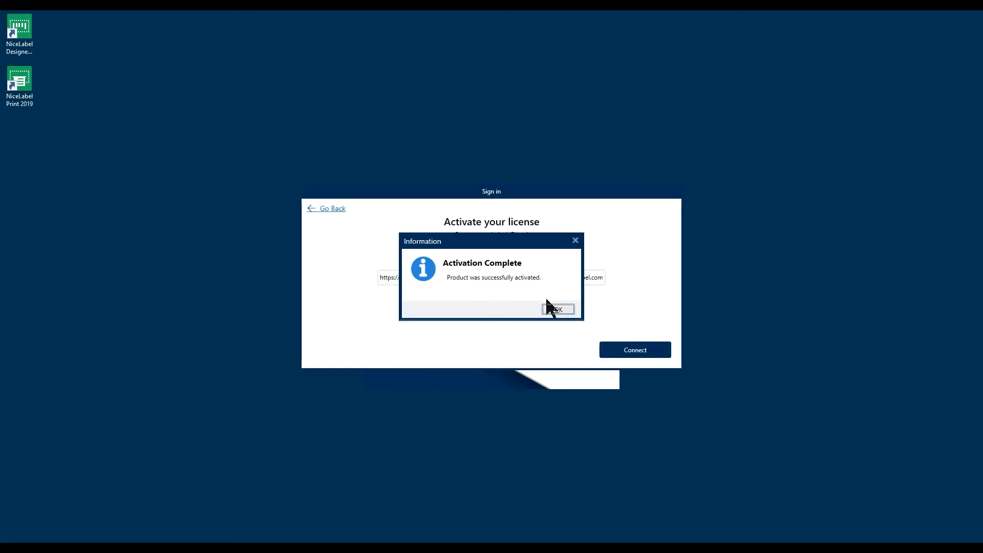
{"action": "left_click", "coordinate": [557, 308]}
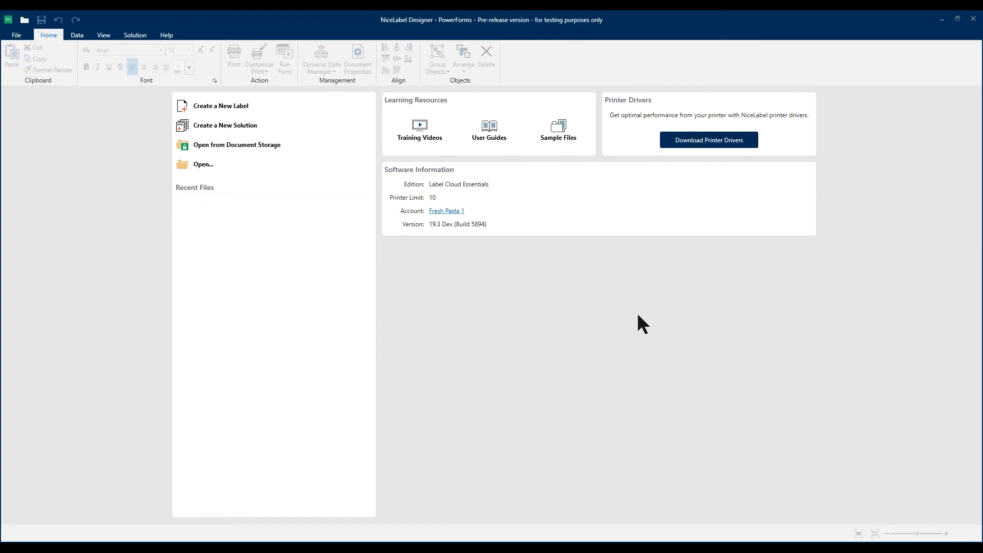
Return from the Designer start screen to the Control Center overview in the browser.
{"action": "left_click", "coordinate": [447, 211]}
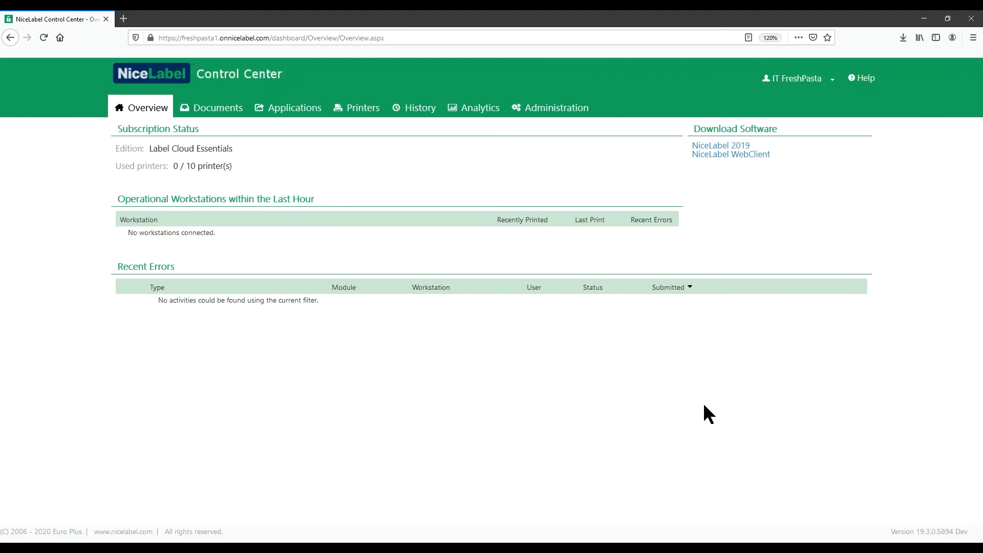